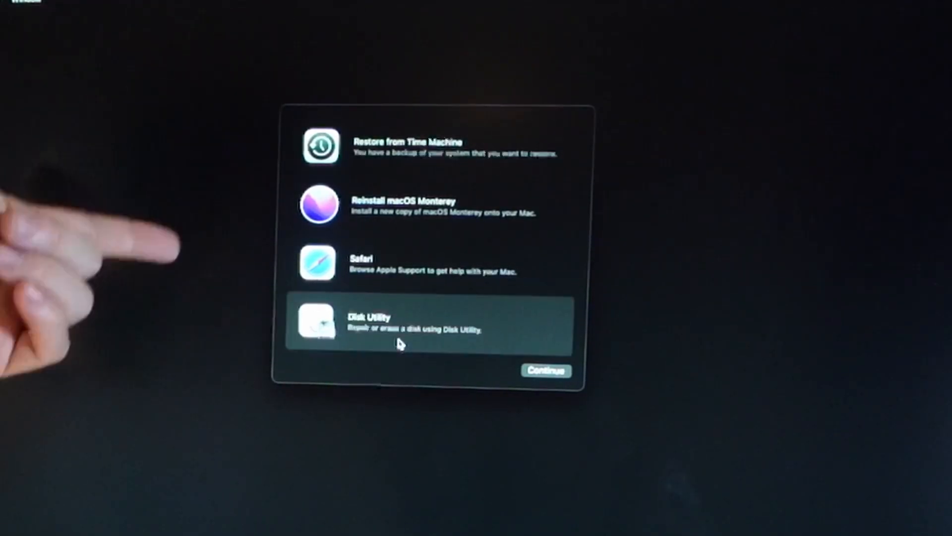
# Launch Disk Utility from the macOS Recovery utilities window to manage disks.
pyautogui.click(545, 371)
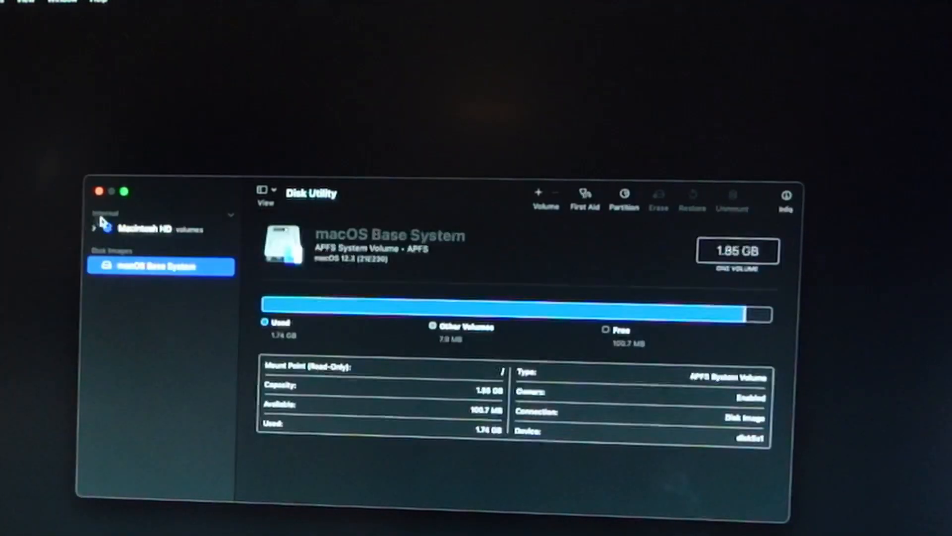